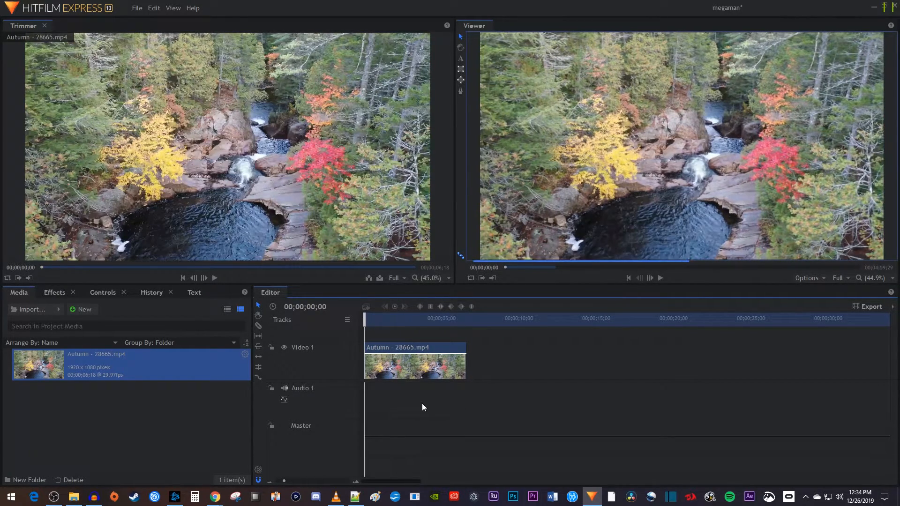
mouse_move(350, 395)
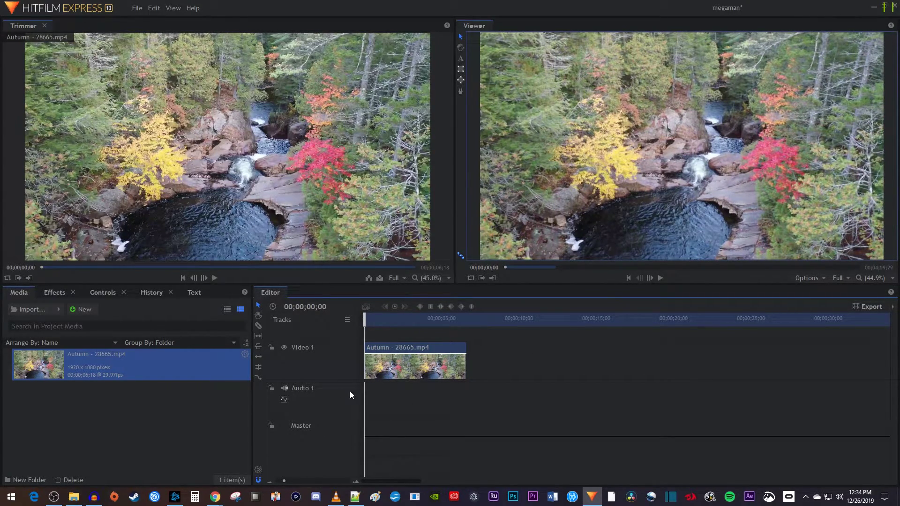
Add Brightness & Contrast from Color Correction to the Autumn clip with contrast at 30
click(54, 293)
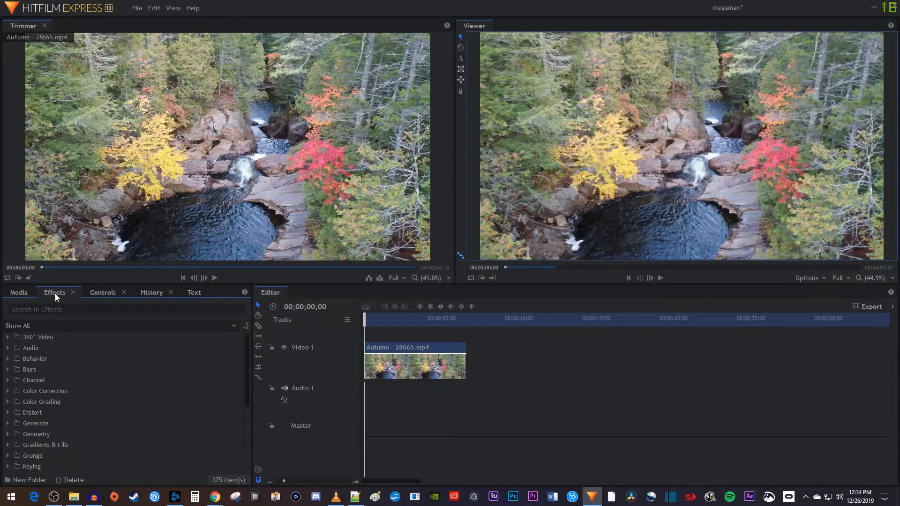
click(8, 391)
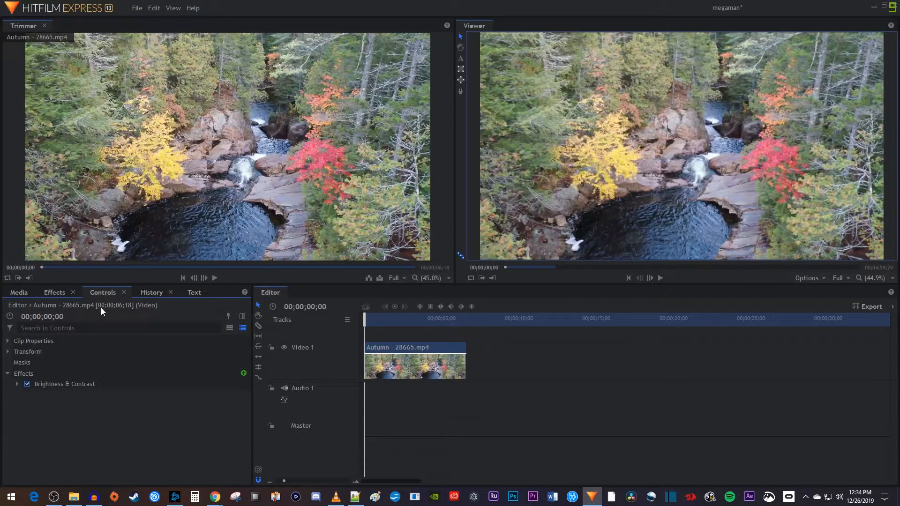
click(17, 384)
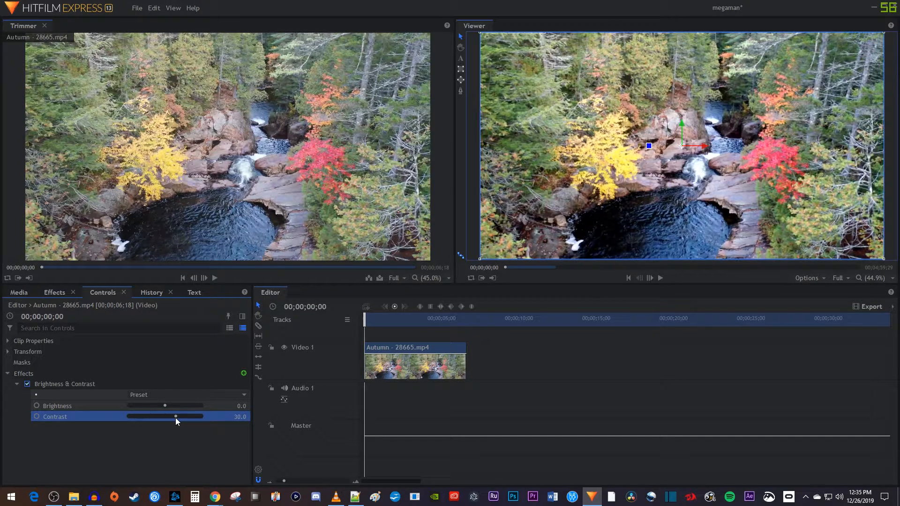
Add a Color Temperature effect to the Autumn clip at 4380 K
click(54, 293)
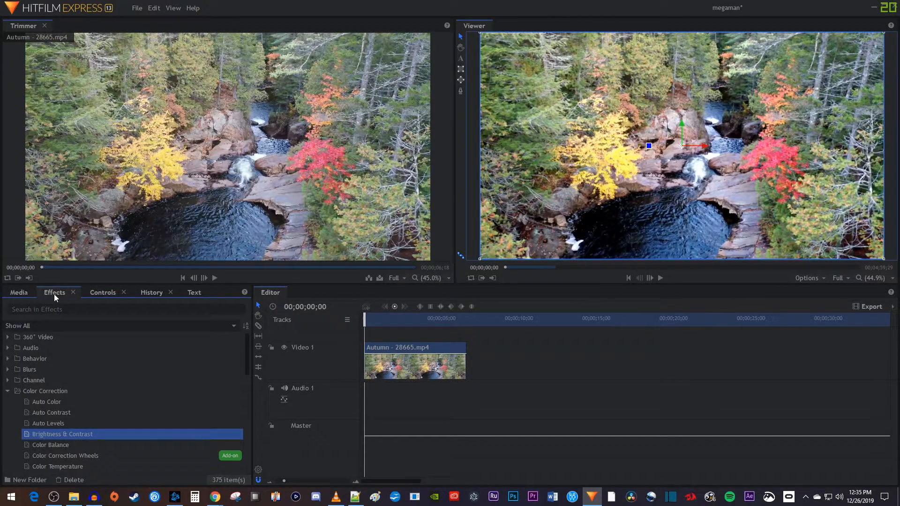
scroll(down, 3)
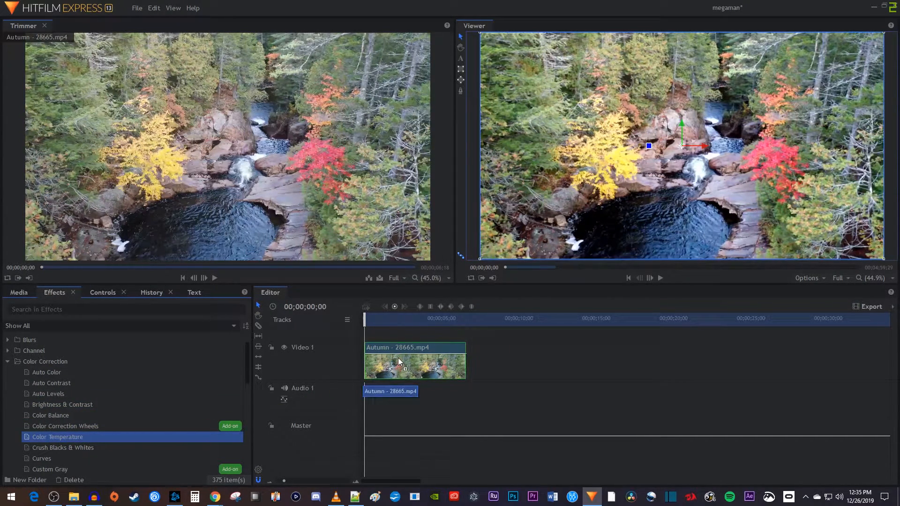
click(102, 292)
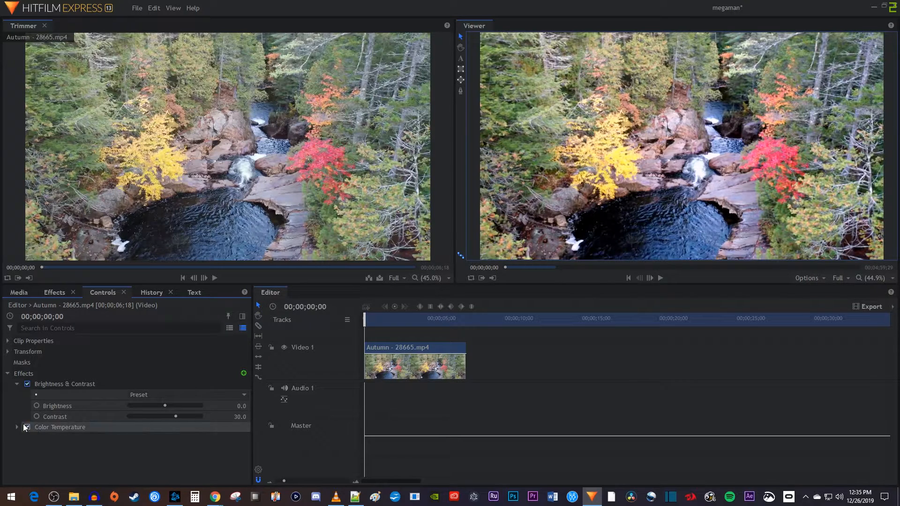
click(17, 427)
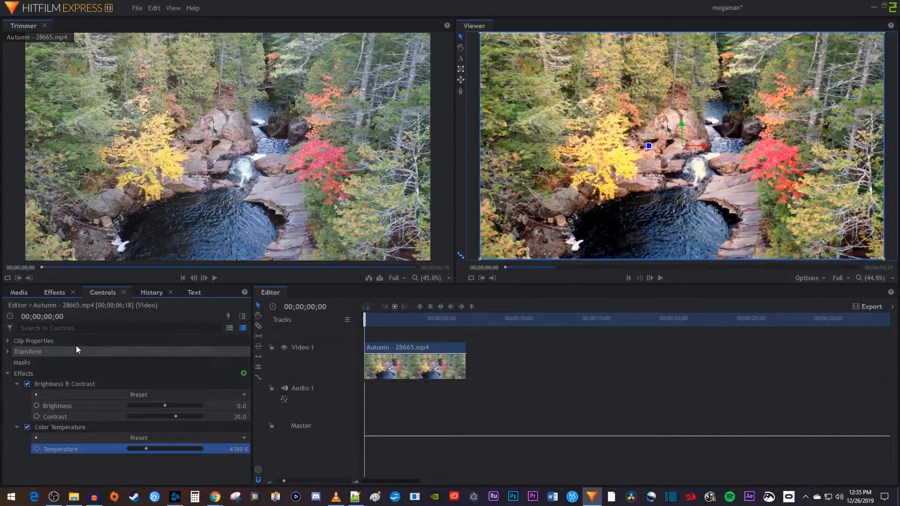
Add Color Balance with negative red, green and blue values for shadows, midtones and highlights
click(54, 292)
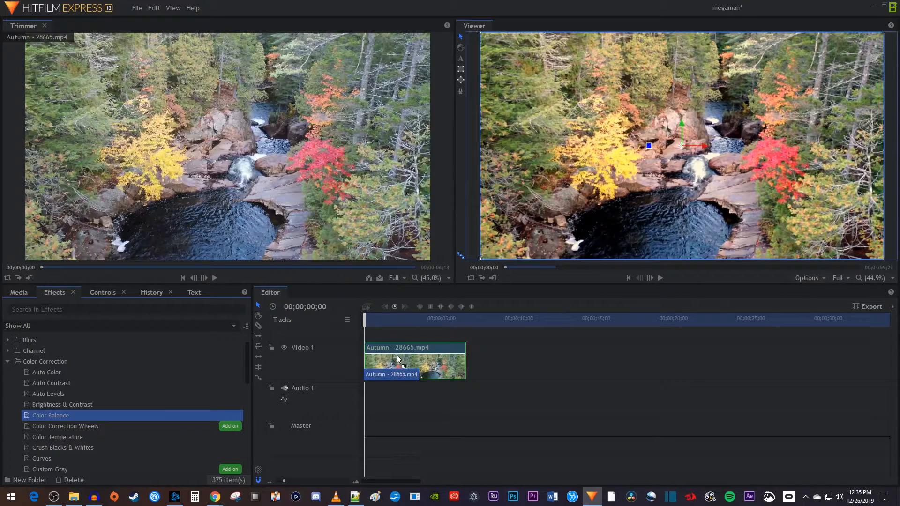
click(102, 292)
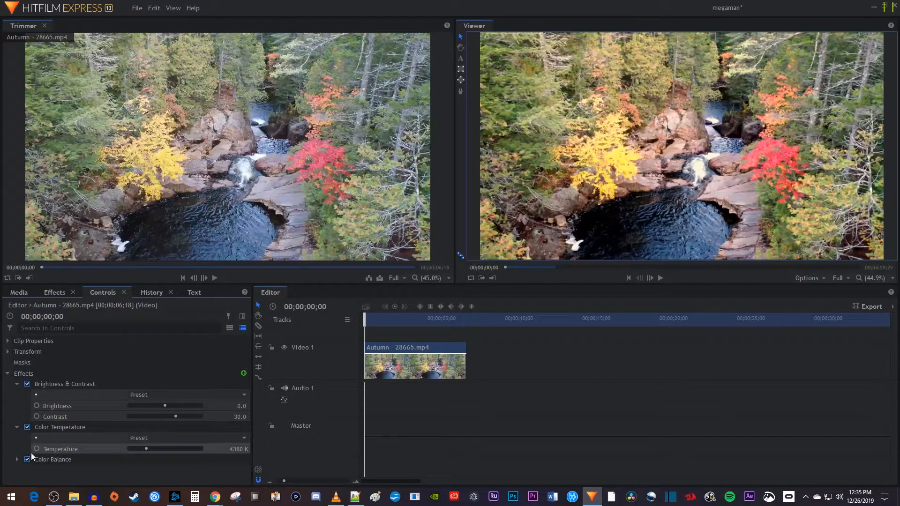
click(17, 460)
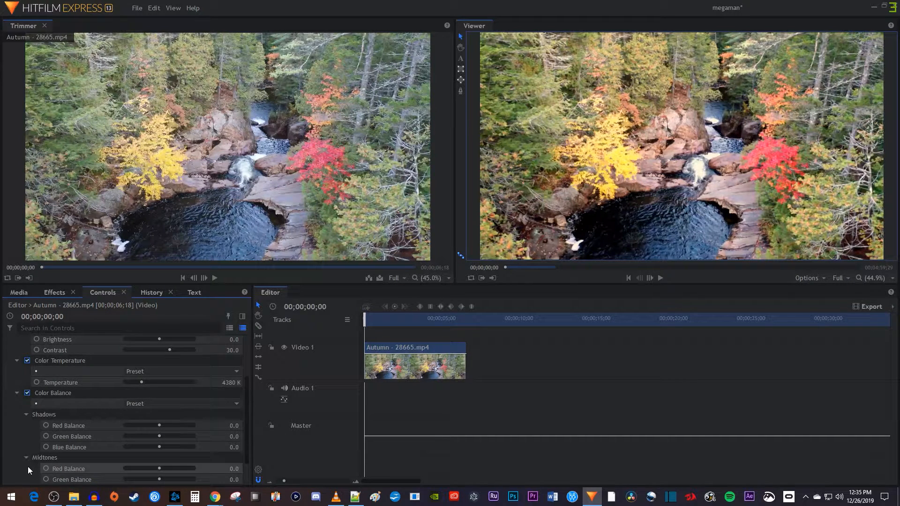
scroll(down, 3)
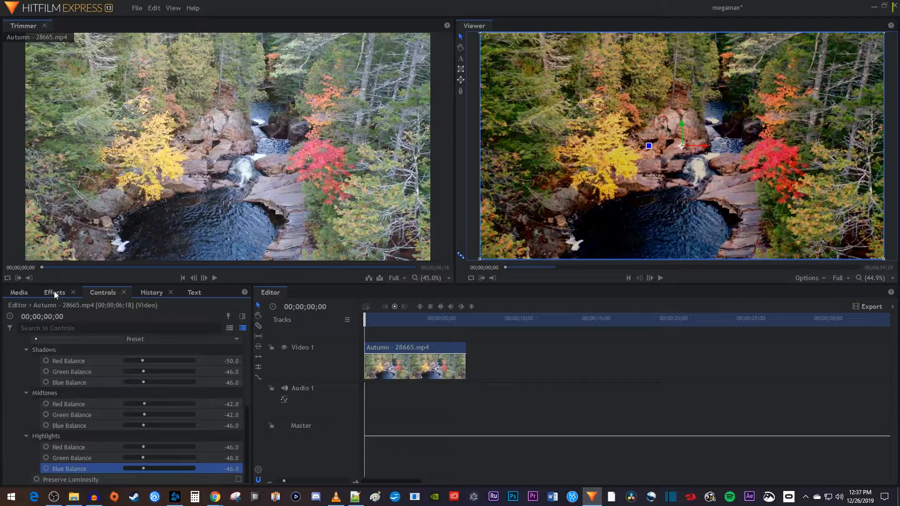
click(54, 292)
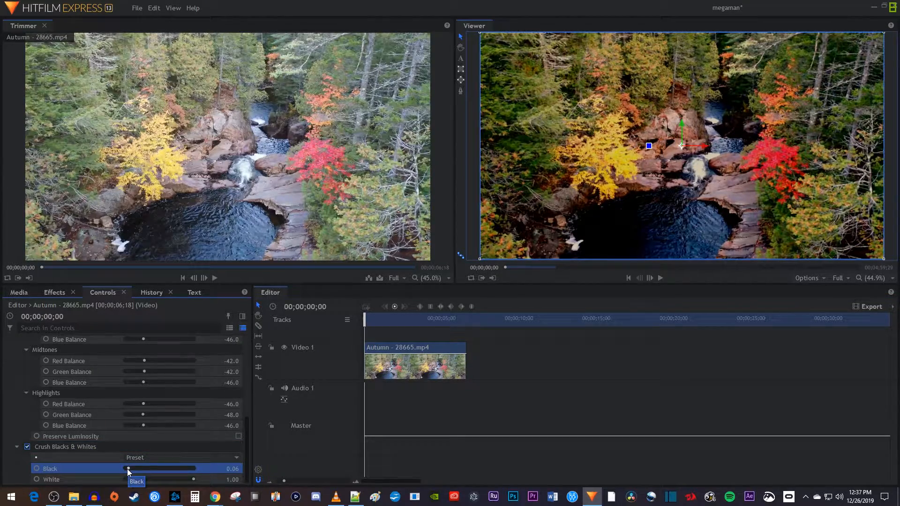
Play back the graded Autumn clip after adding Crush Blacks & Whites with black 0.06
click(660, 278)
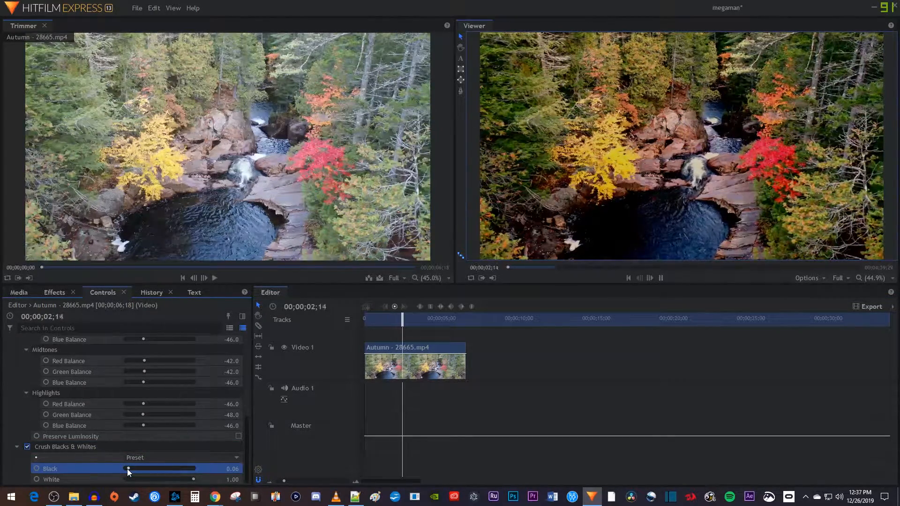